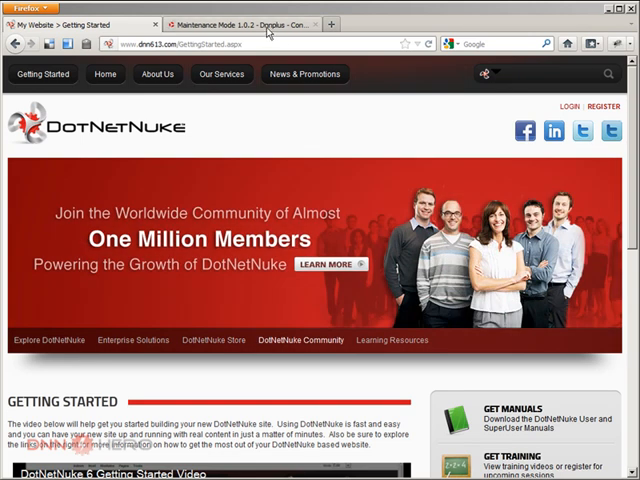
Glance at the Maintenance Mode product page, then log in with the host account.
{"action": "left_click", "coordinate": [245, 23]}
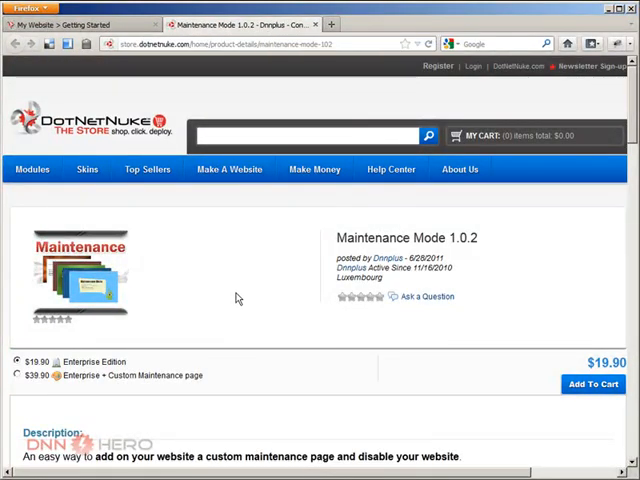
{"action": "mouse_move", "coordinate": [462, 252]}
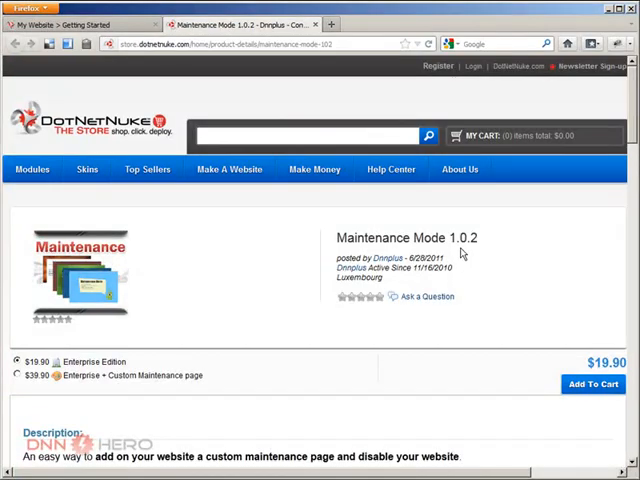
{"action": "mouse_move", "coordinate": [481, 244]}
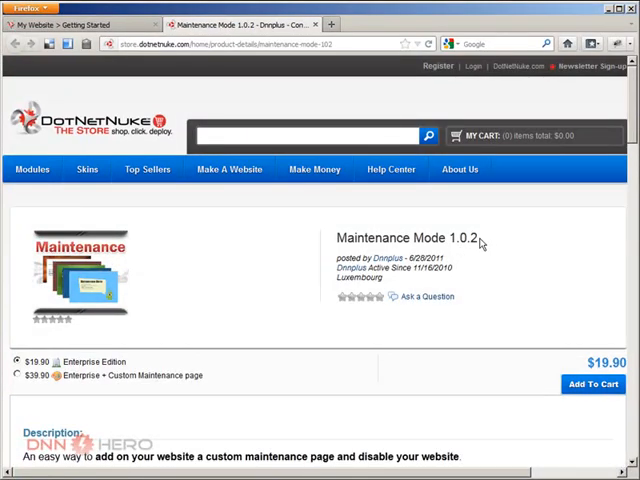
{"action": "left_click", "coordinate": [70, 24]}
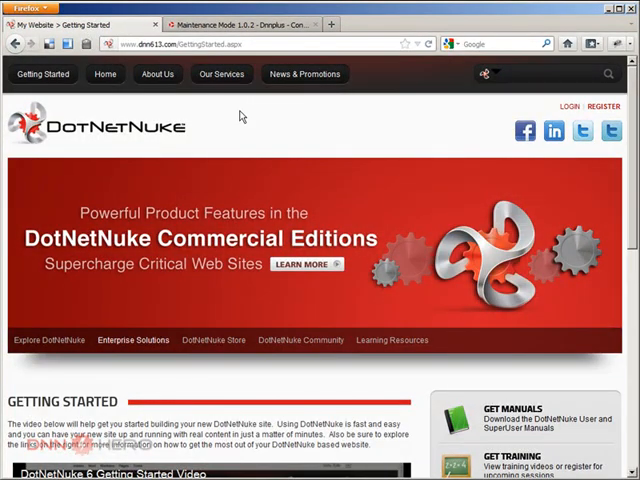
{"action": "mouse_move", "coordinate": [571, 110]}
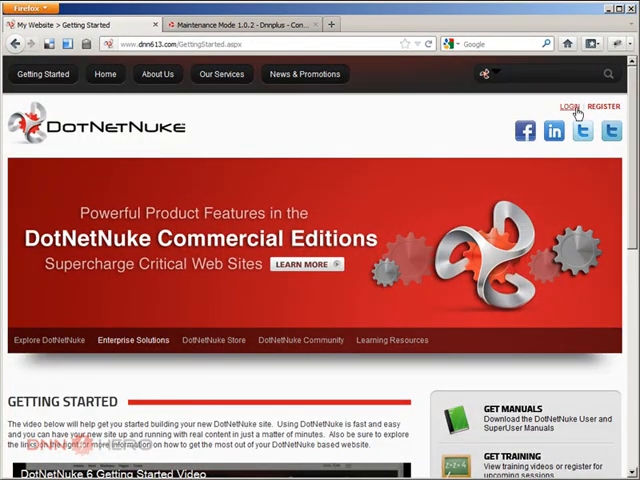
{"action": "left_click", "coordinate": [569, 106]}
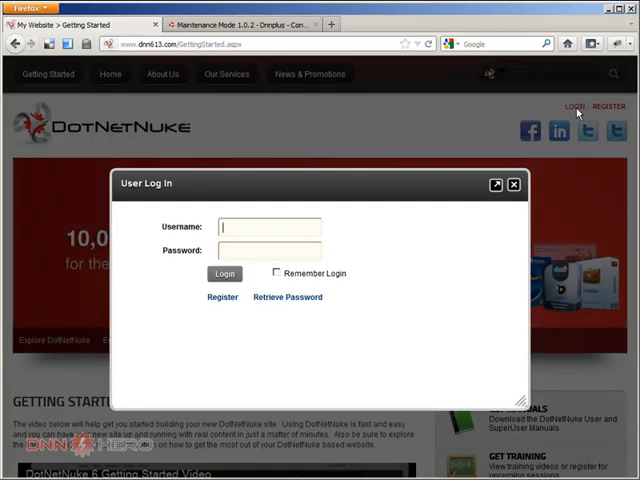
{"action": "type", "text": "host"}
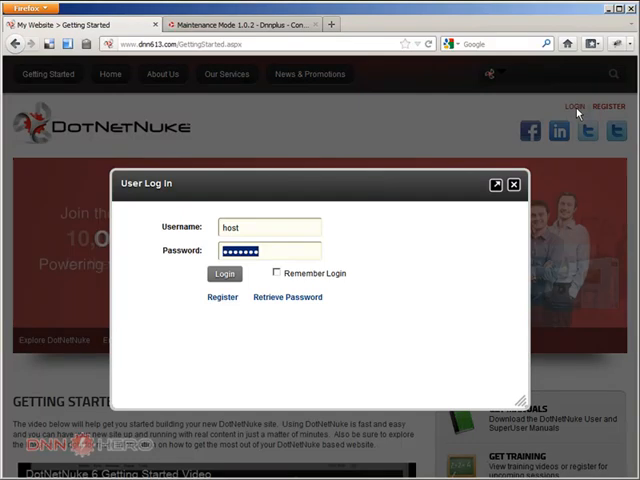
{"action": "left_click", "coordinate": [224, 274]}
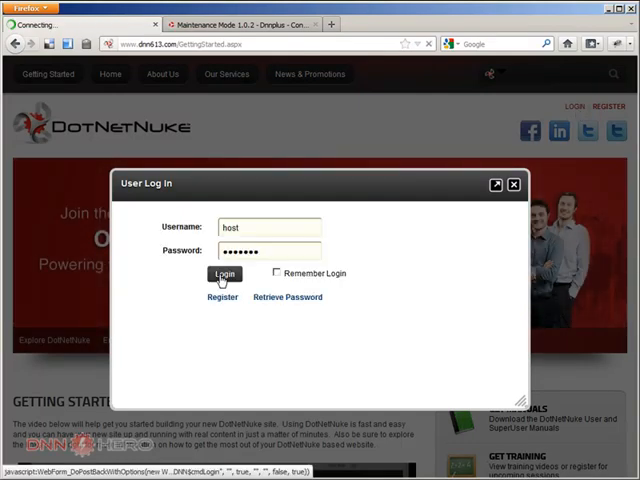
{"action": "left_click", "coordinate": [223, 274]}
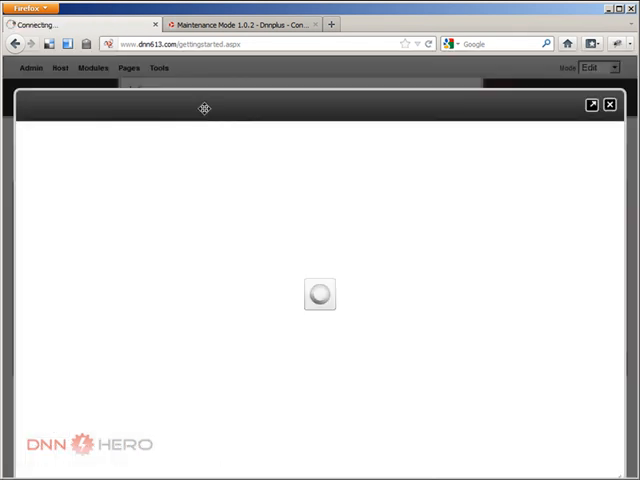
{"action": "mouse_move", "coordinate": [183, 194]}
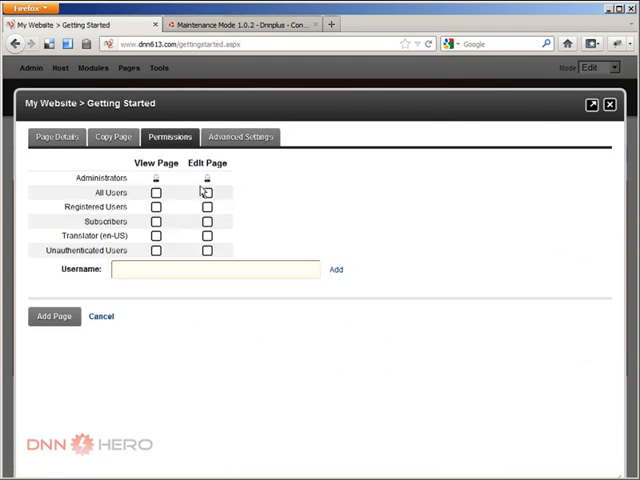
Add the 'OffLine Admin' page, titled OffLine Admin, excluded from the site menu.
{"action": "left_click", "coordinate": [57, 137]}
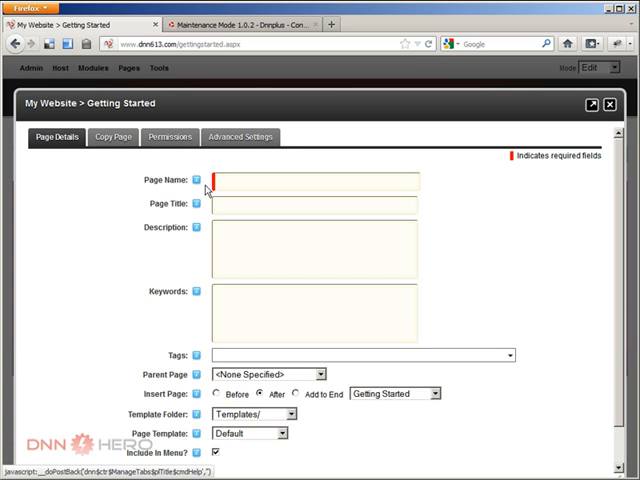
{"action": "type", "text": "Ok"}
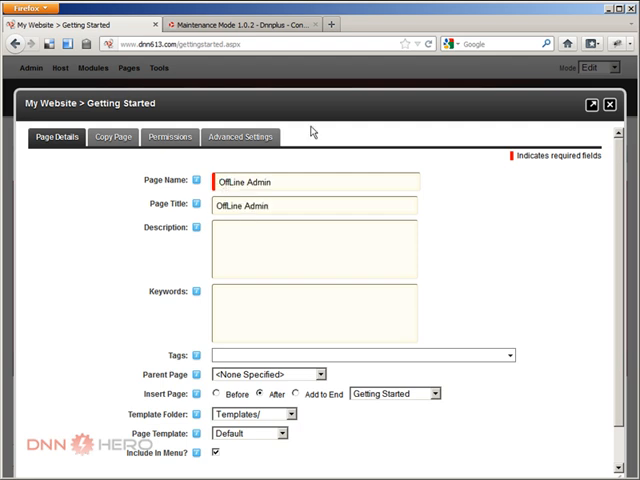
{"action": "mouse_move", "coordinate": [113, 283]}
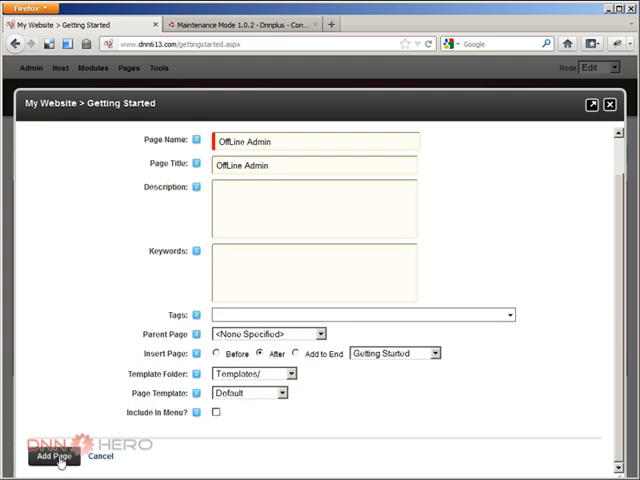
{"action": "left_click", "coordinate": [55, 456]}
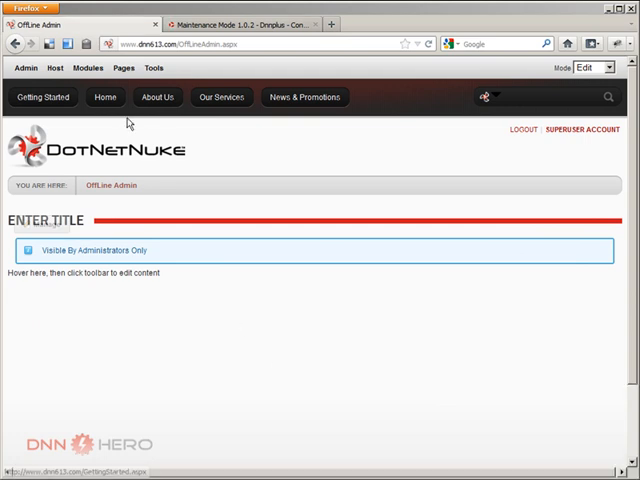
Check the Maintenance Mode store page, then return to the OffLine Admin page.
{"action": "left_click", "coordinate": [240, 23]}
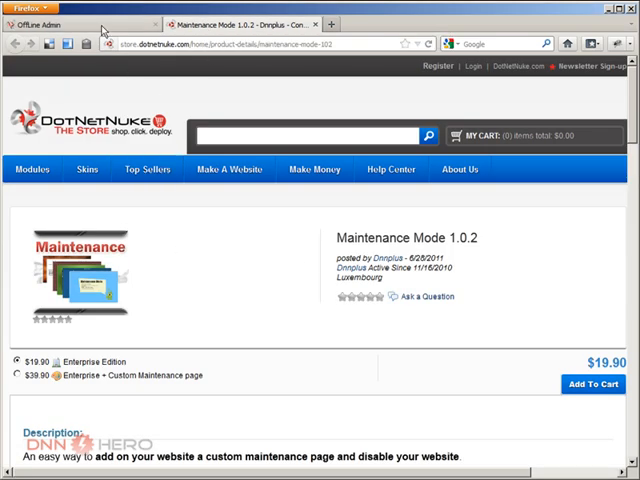
{"action": "left_click", "coordinate": [88, 67]}
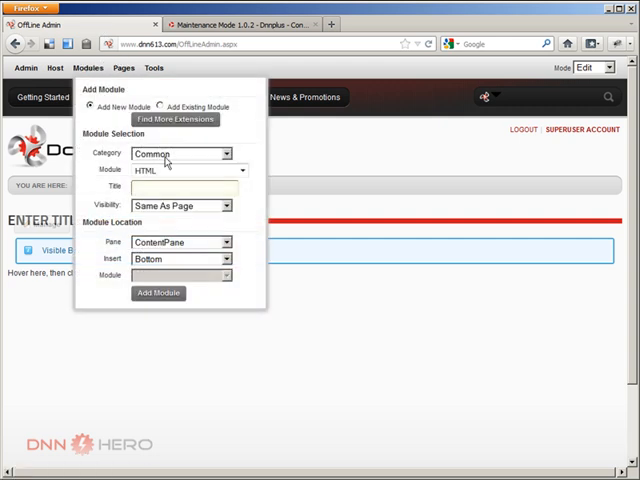
Add the DNNPlusMaintenance module from All Categories to the OffLine Admin page.
{"action": "left_click", "coordinate": [180, 153]}
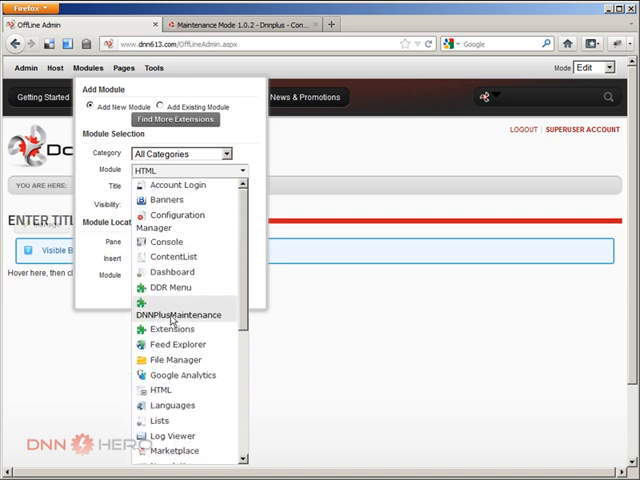
{"action": "left_click", "coordinate": [179, 315]}
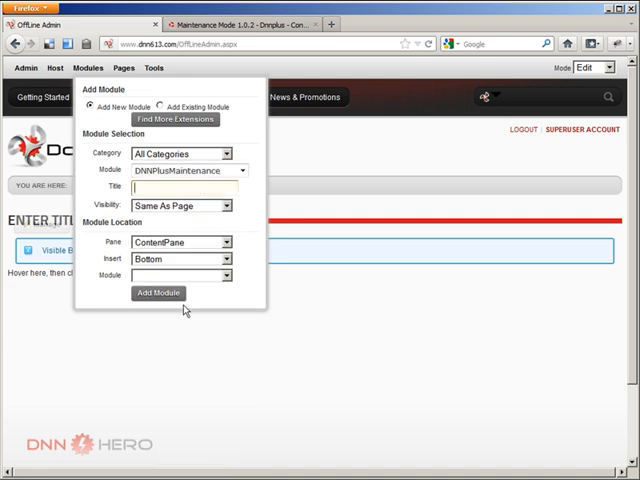
{"action": "left_click", "coordinate": [157, 293]}
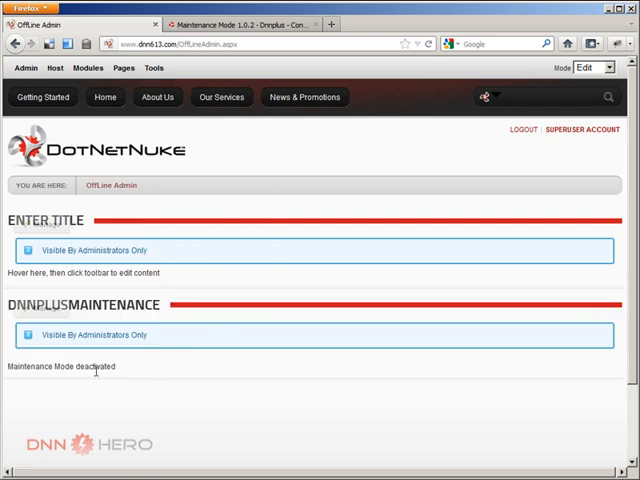
{"action": "mouse_move", "coordinate": [30, 305]}
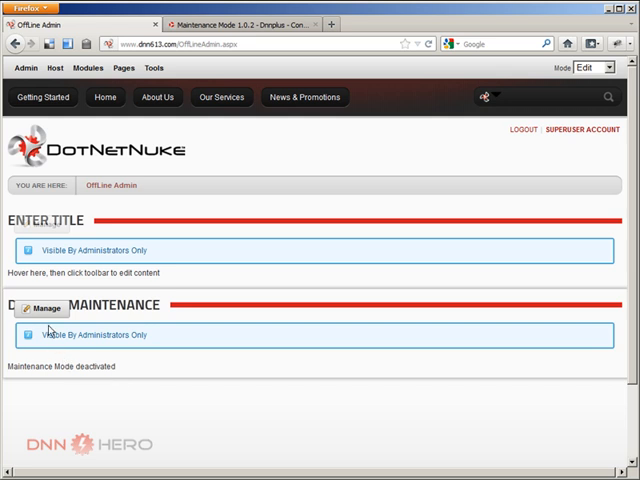
Open the module's Edit maintenance page settings and set Maintenance to Activated.
{"action": "left_click", "coordinate": [44, 307]}
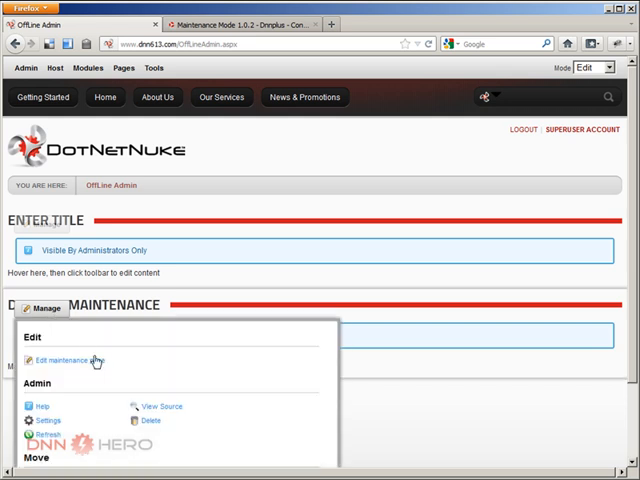
{"action": "left_click", "coordinate": [67, 360]}
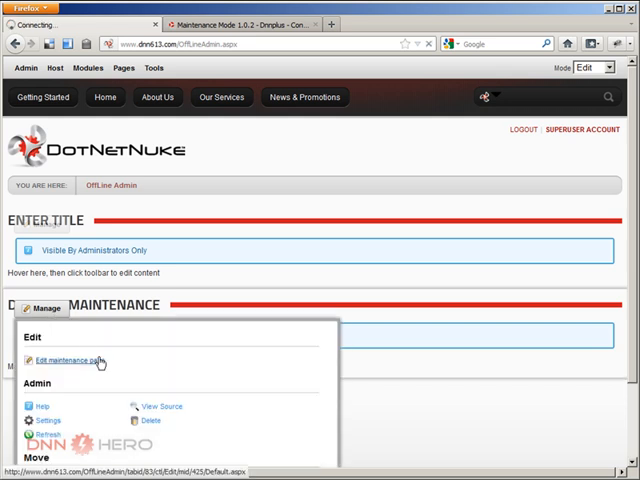
{"action": "left_click", "coordinate": [68, 361]}
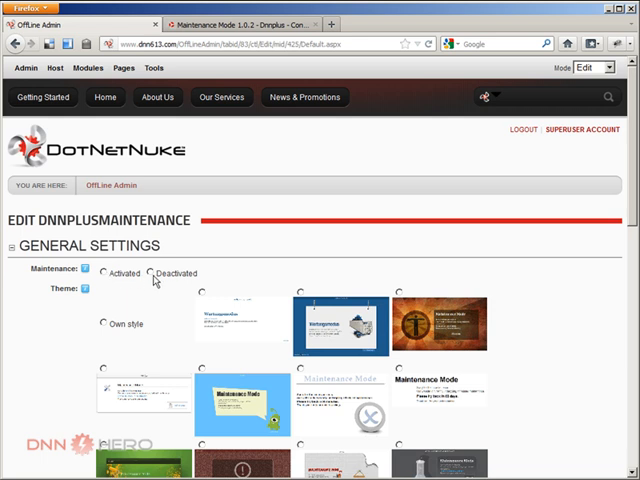
{"action": "mouse_move", "coordinate": [152, 279]}
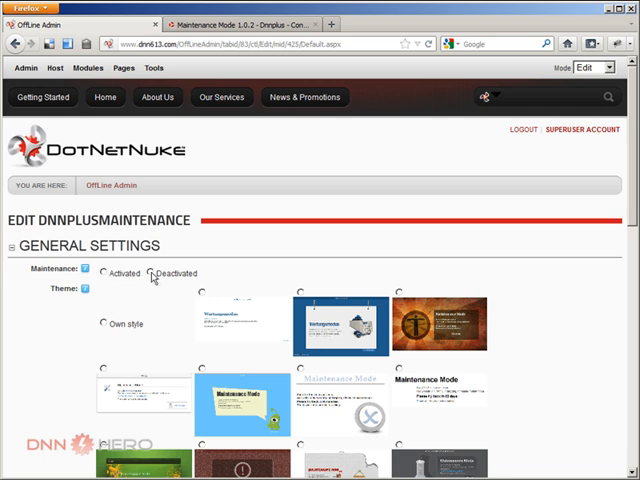
{"action": "left_click", "coordinate": [150, 273]}
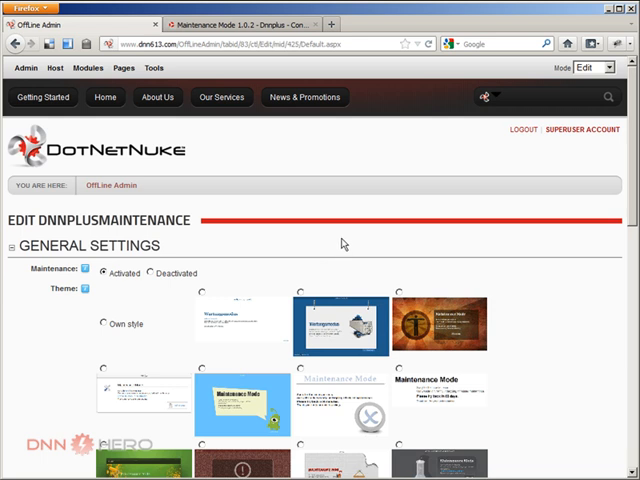
{"action": "scroll", "scroll_direction": "down", "scroll_amount": 3}
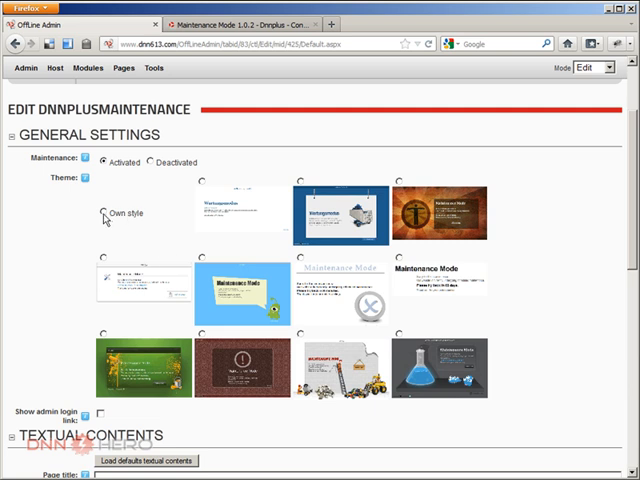
{"action": "mouse_move", "coordinate": [104, 218]}
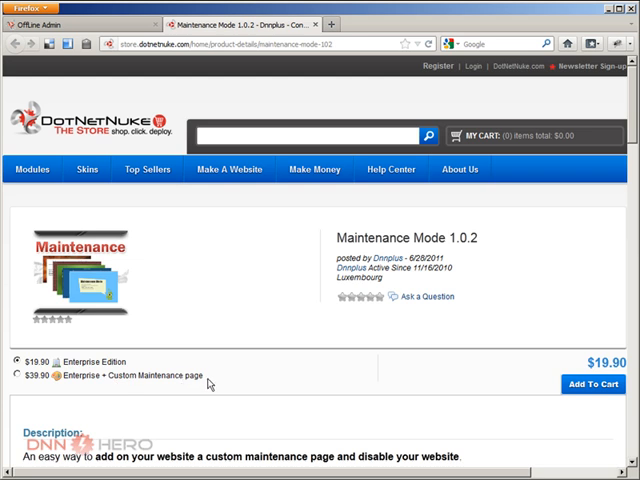
{"action": "mouse_move", "coordinate": [45, 393]}
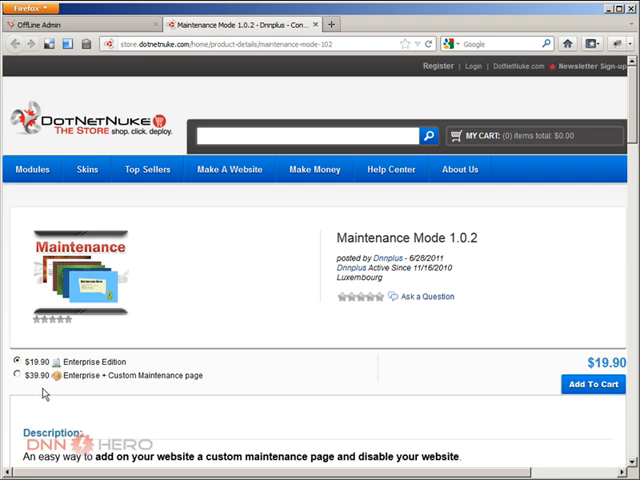
Switch back to the OffLine Admin tab showing the Edit DNNPlusMaintenance settings.
{"action": "left_click", "coordinate": [70, 23]}
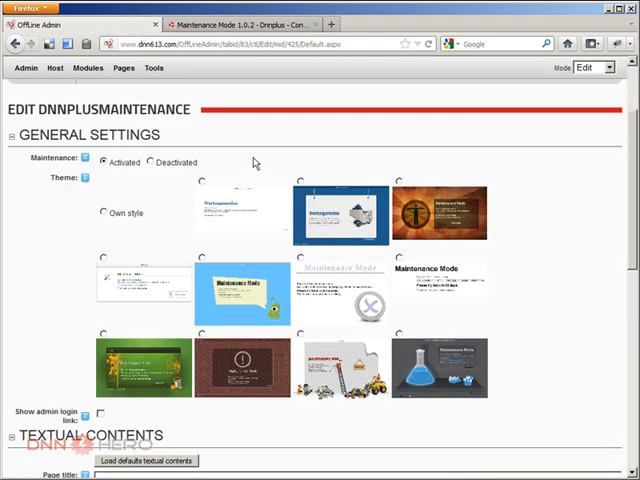
{"action": "mouse_move", "coordinate": [63, 280]}
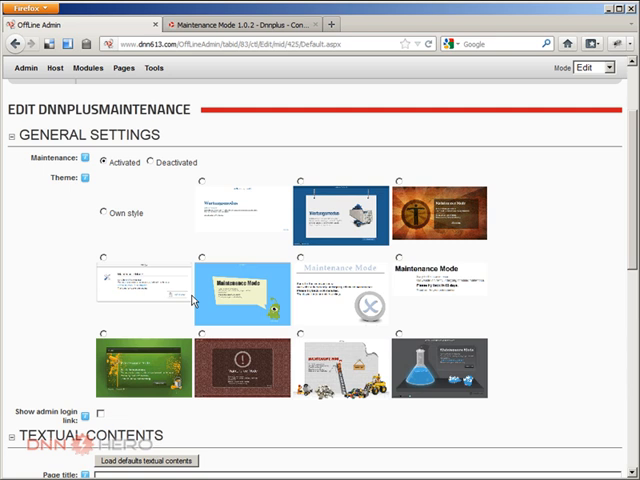
{"action": "mouse_move", "coordinate": [198, 302]}
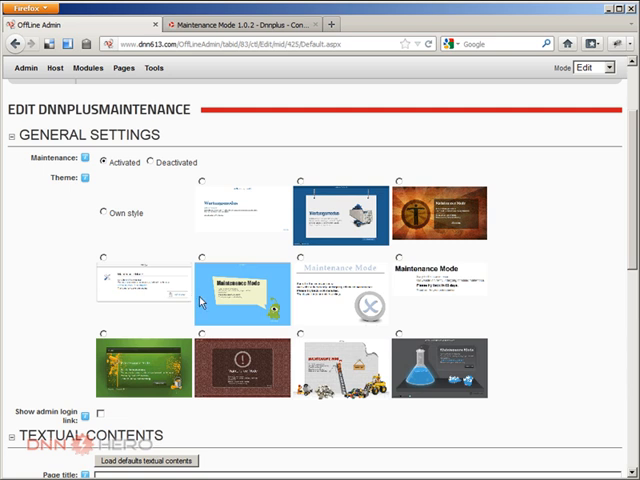
{"action": "mouse_move", "coordinate": [398, 185]}
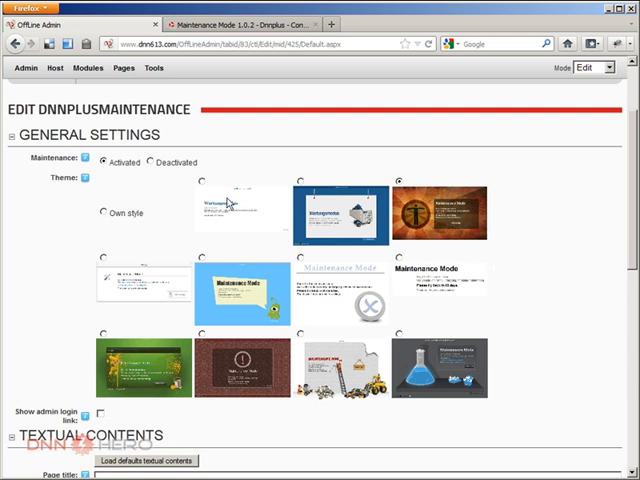
Pick the orange standing-figure theme and scroll down to Textual Contents.
{"action": "scroll", "scroll_direction": "down", "scroll_amount": 3}
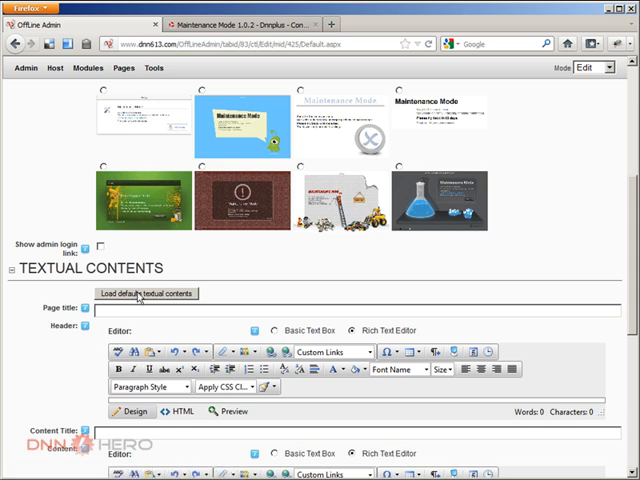
Load the default textual contents for the maintenance page and click Update.
{"action": "left_click", "coordinate": [143, 293]}
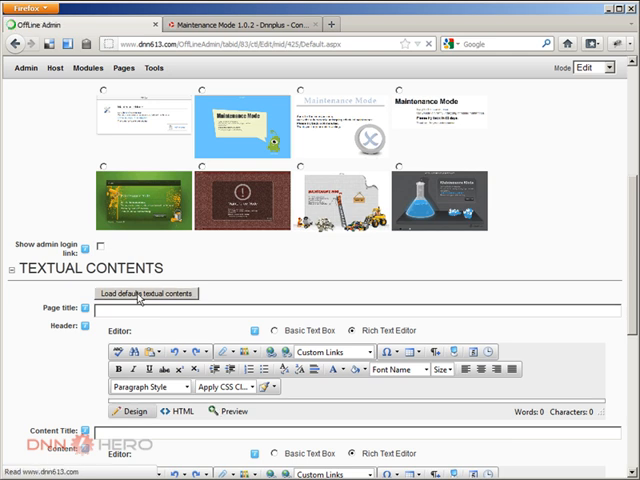
{"action": "left_click", "coordinate": [145, 293]}
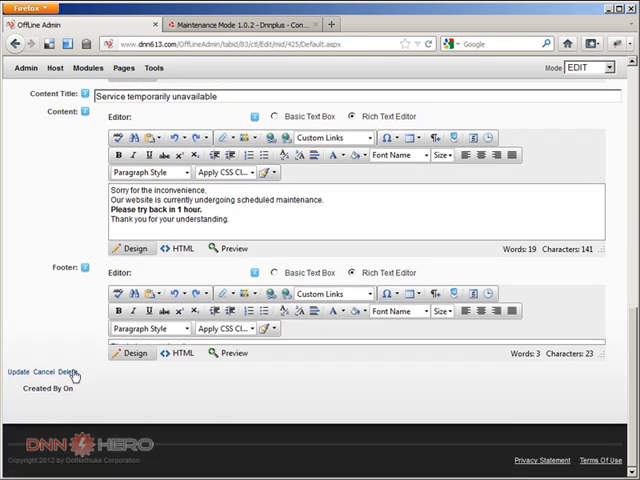
{"action": "left_click", "coordinate": [15, 372]}
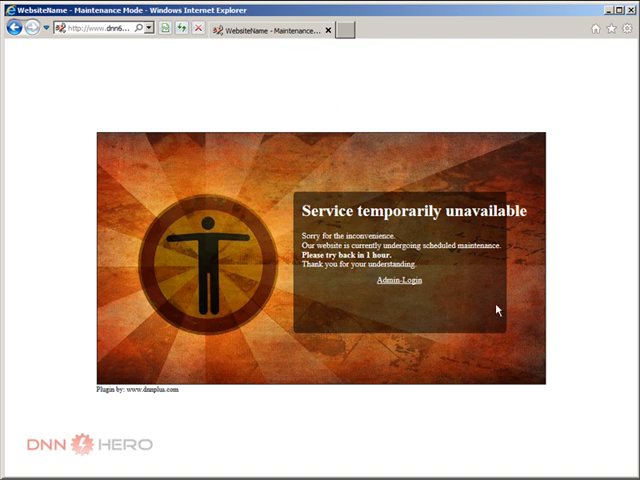
{"action": "mouse_move", "coordinate": [475, 228]}
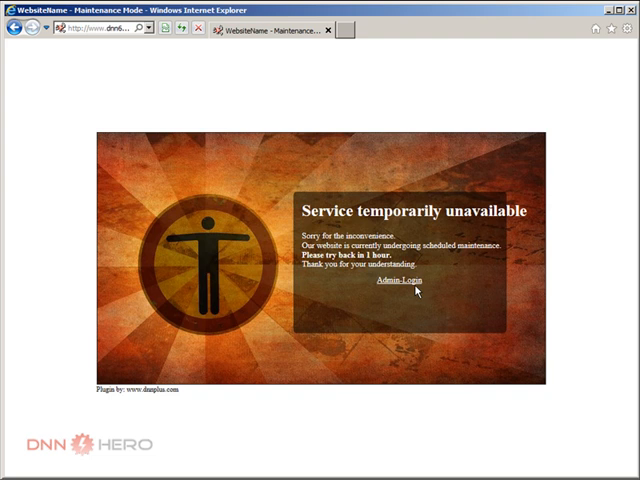
{"action": "mouse_move", "coordinate": [397, 281]}
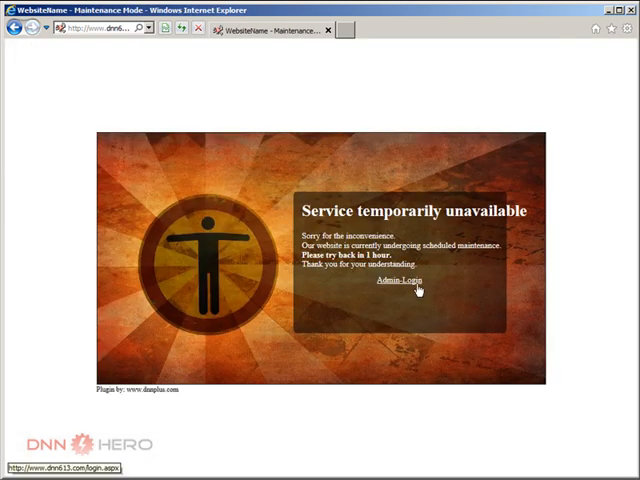
Review the 'Service temporarily unavailable' page and follow its Admin-Login link.
{"action": "left_click", "coordinate": [402, 281]}
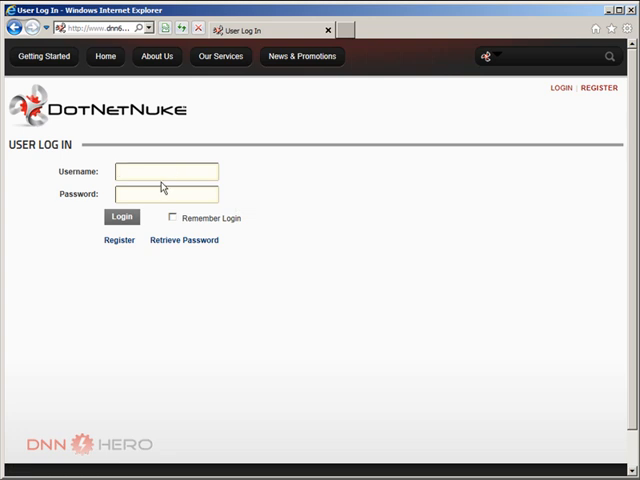
Log in on the User Log In form with username 'host' and its password.
{"action": "type", "text": "host"}
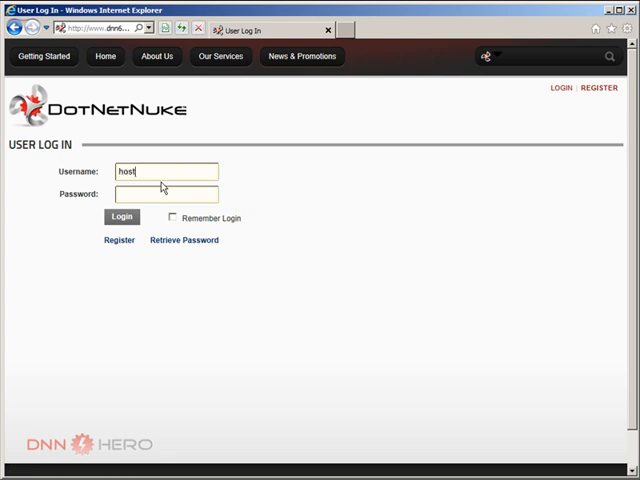
{"action": "type", "text": "••••"}
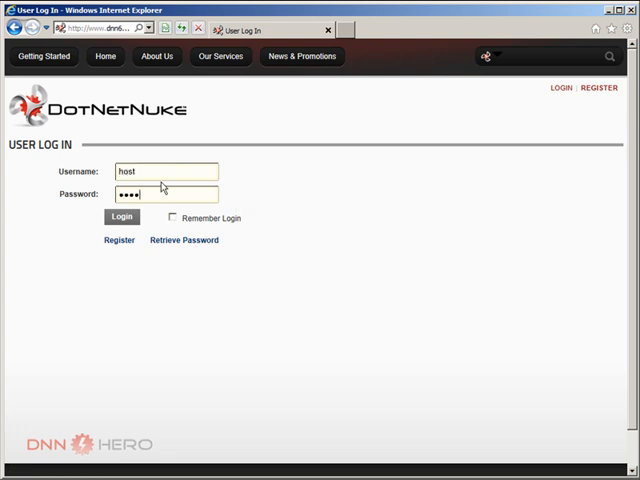
{"action": "left_click", "coordinate": [122, 216]}
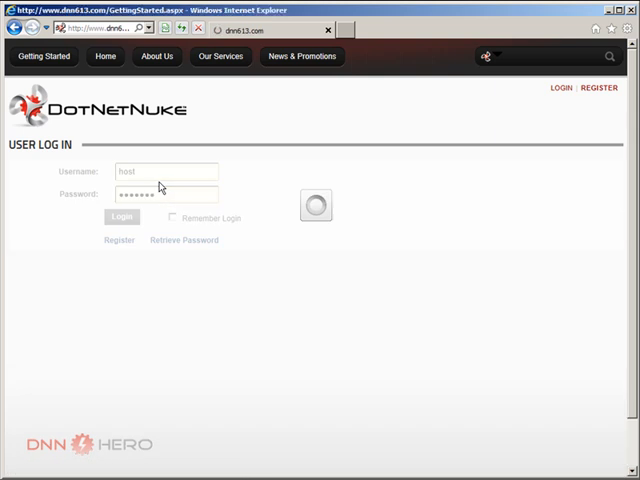
{"action": "left_click", "coordinate": [121, 216]}
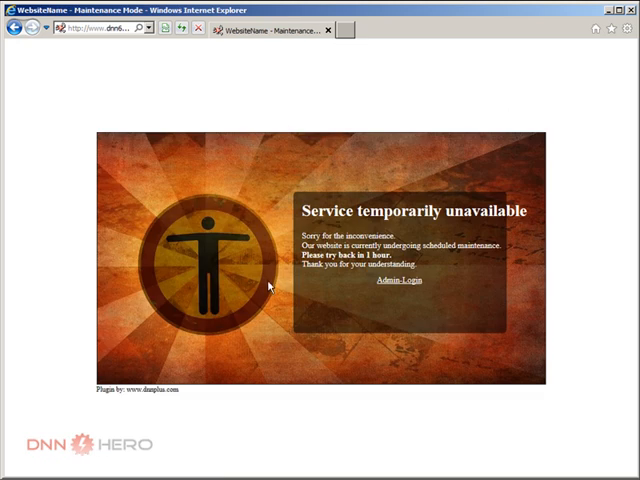
{"action": "mouse_move", "coordinate": [295, 287]}
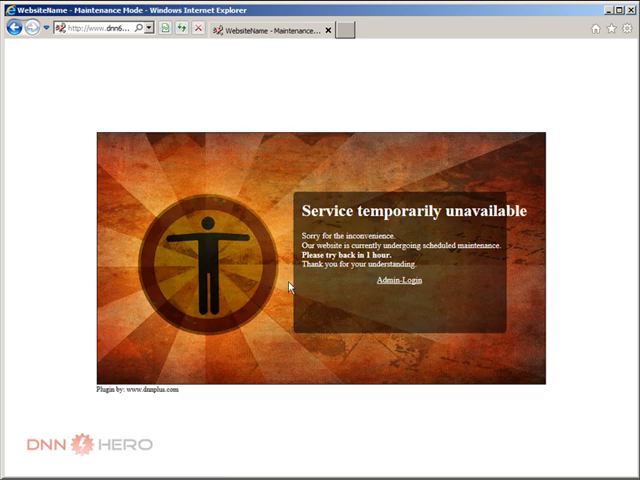
{"action": "mouse_move", "coordinate": [418, 262]}
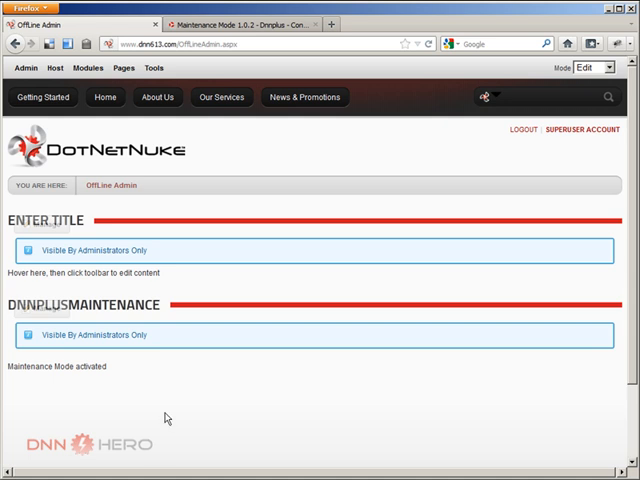
Open 'Edit maintenance page' from the DNNPlusMaintenance module's Manage menu.
{"action": "left_click", "coordinate": [47, 308]}
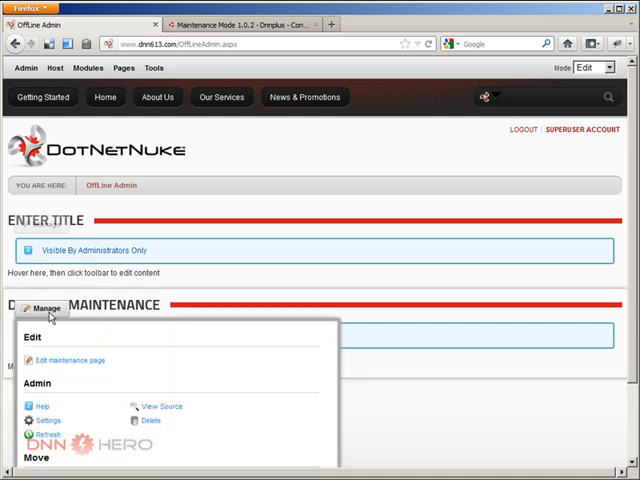
{"action": "left_click", "coordinate": [70, 360]}
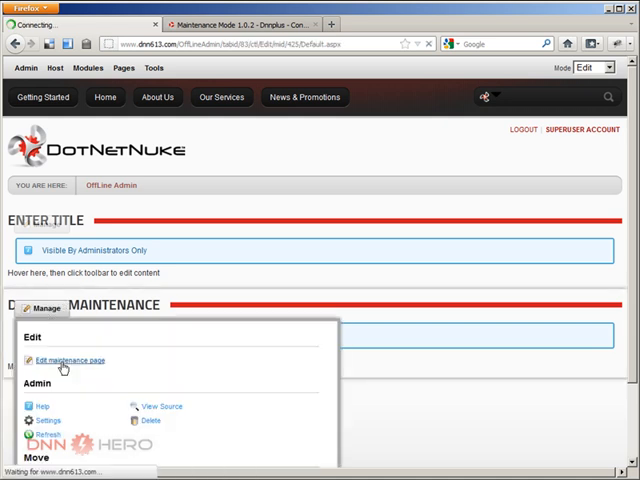
{"action": "left_click", "coordinate": [70, 360]}
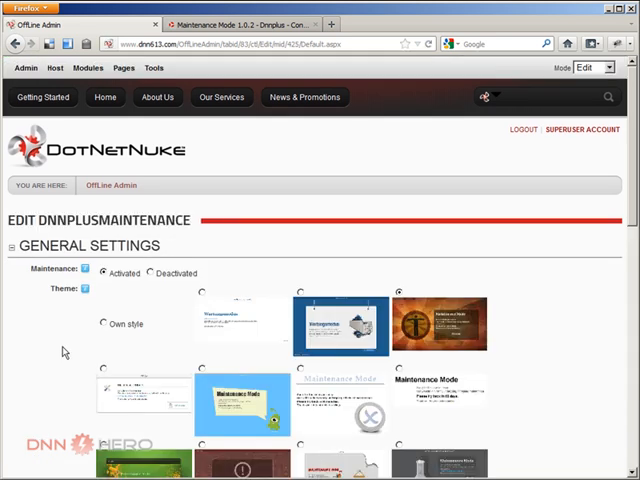
Change the message to 'try back in 1 day', retitle it 'Site temporarily unavailable', and update.
{"action": "scroll", "scroll_direction": "down", "scroll_amount": 3}
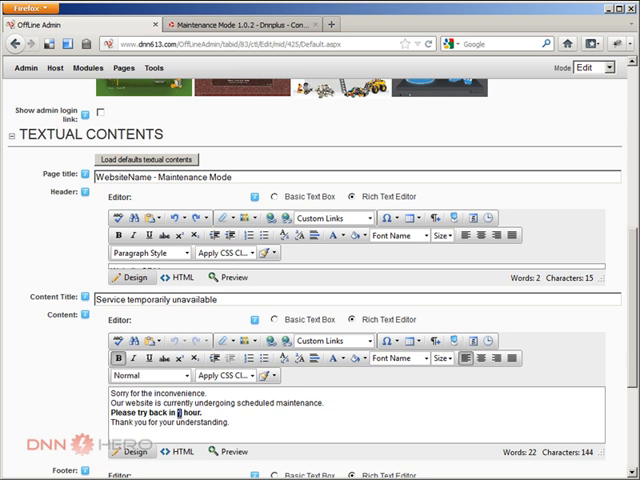
{"action": "type", "text": "day"}
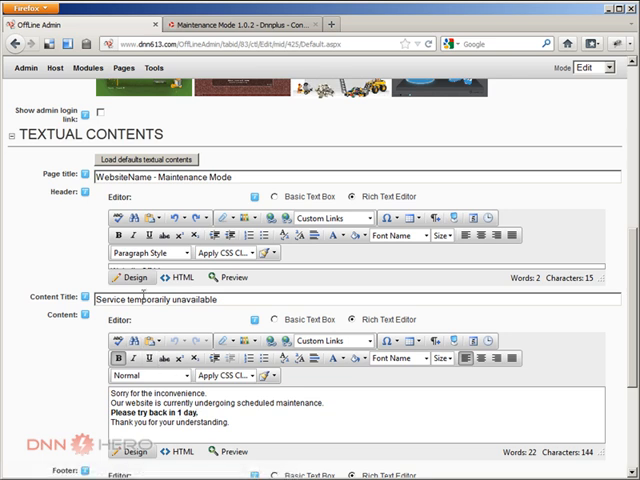
{"action": "double_click", "coordinate": [110, 299]}
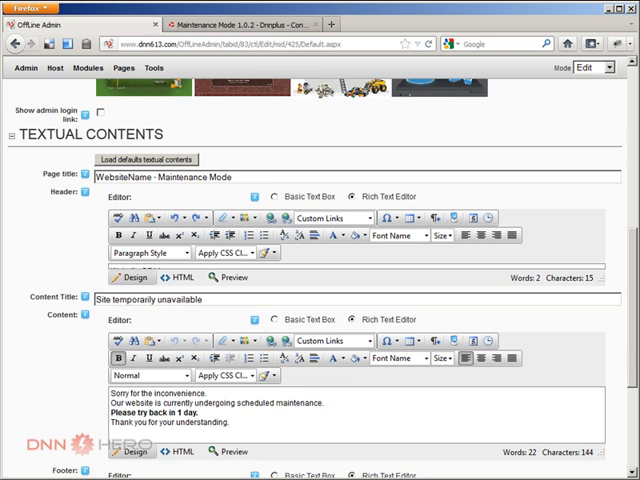
{"action": "scroll", "scroll_direction": "down", "scroll_amount": 3}
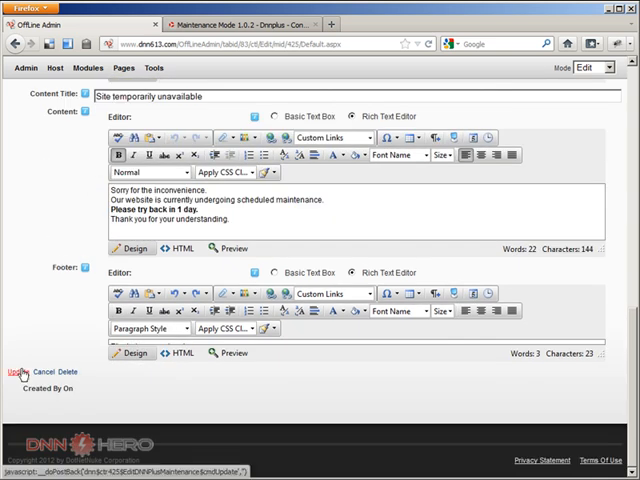
{"action": "left_click", "coordinate": [14, 371]}
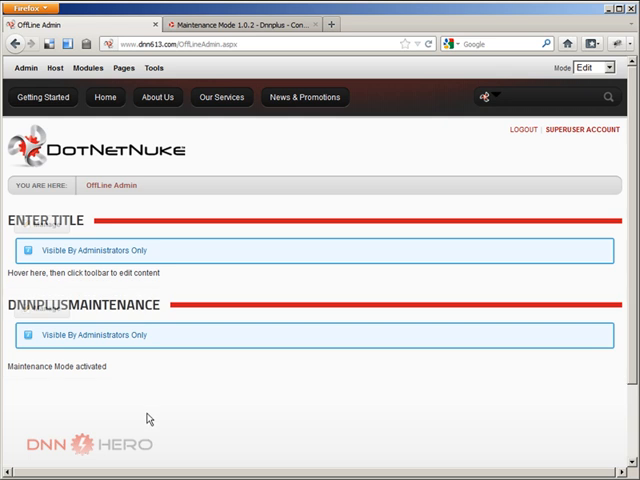
{"action": "mouse_move", "coordinate": [148, 417]}
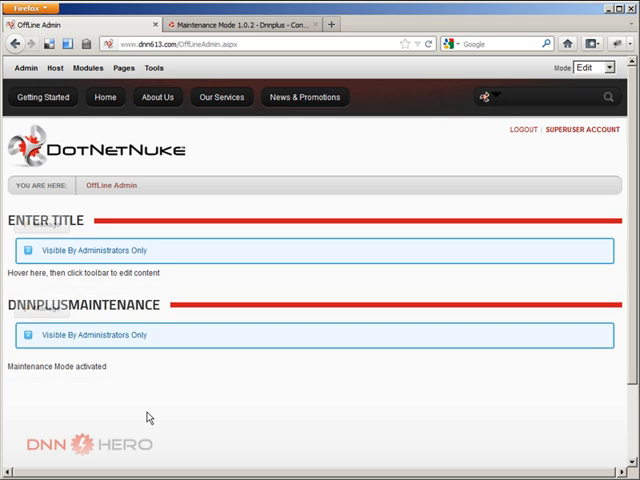